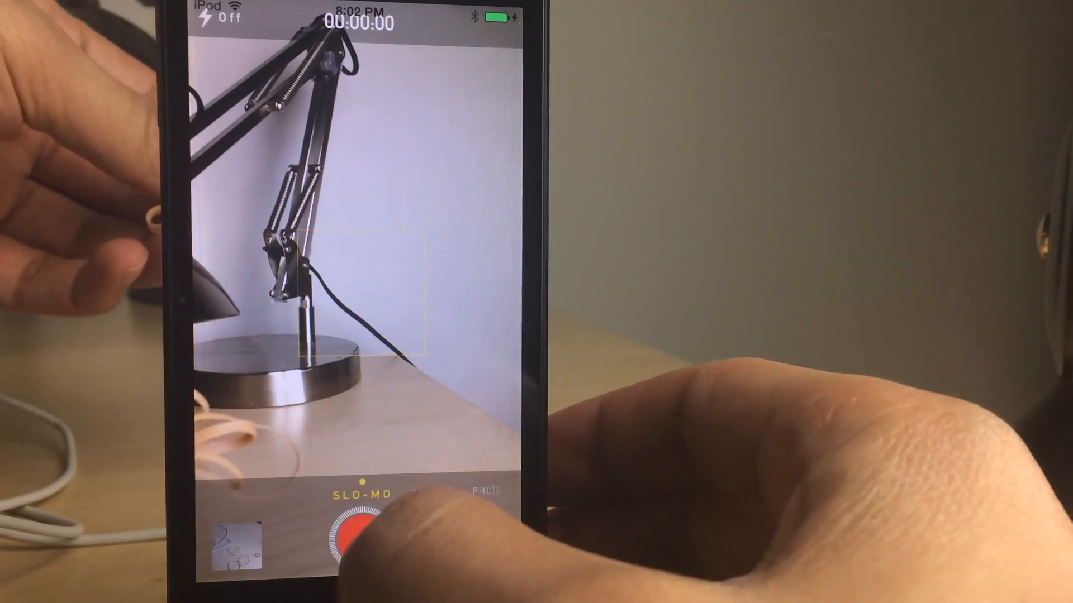
Step: Record an ~11-second SLO-MO clip of the rubber bands dropping onto the desk
click(358, 536)
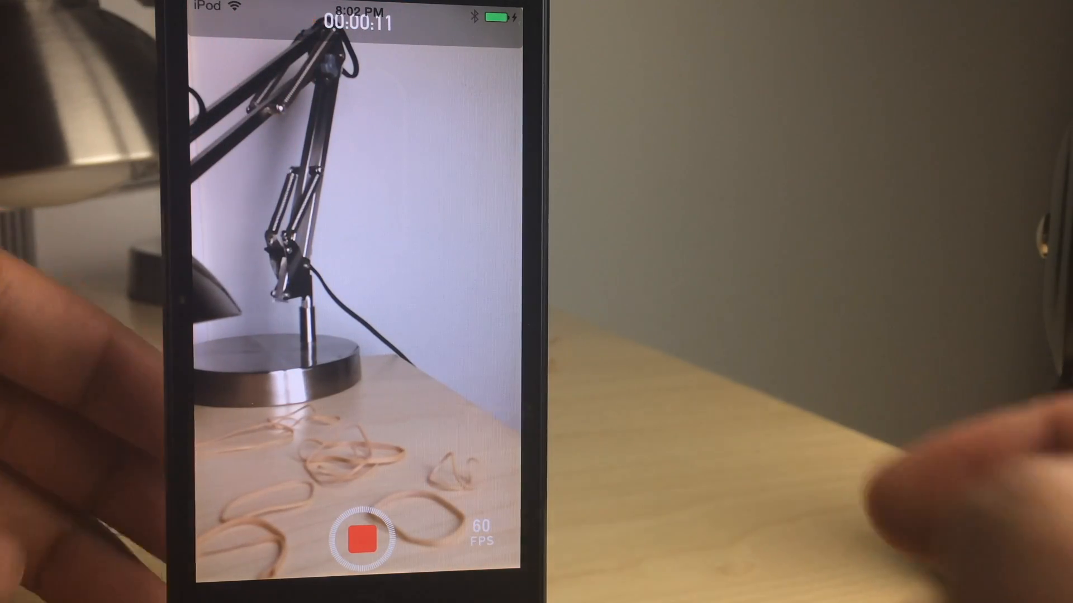
click(361, 536)
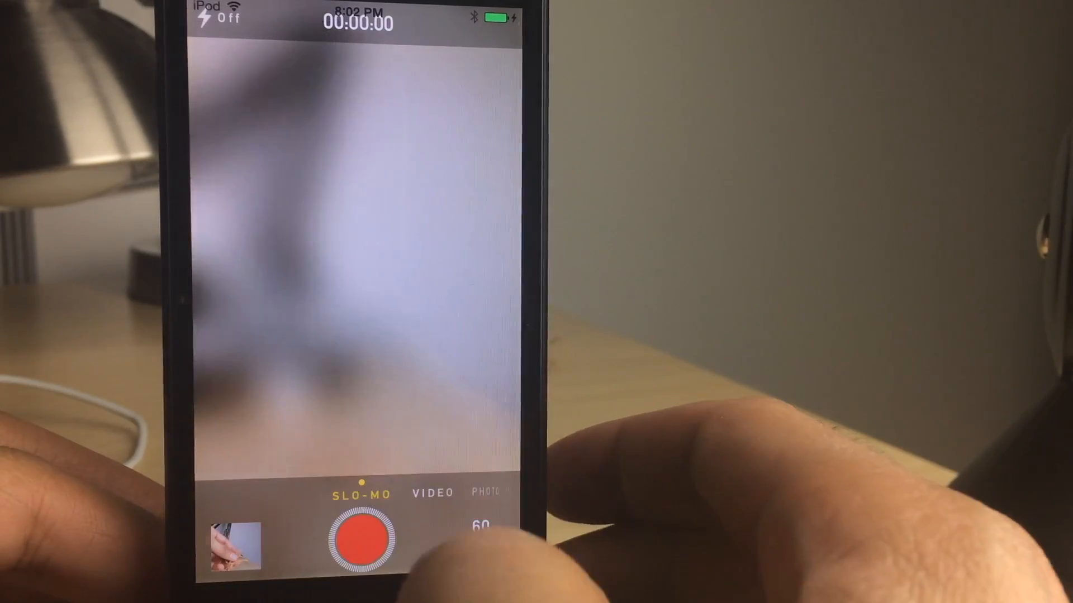
Step: Play back the just-recorded slow-motion clip from the Camera Roll thumbnail
click(235, 535)
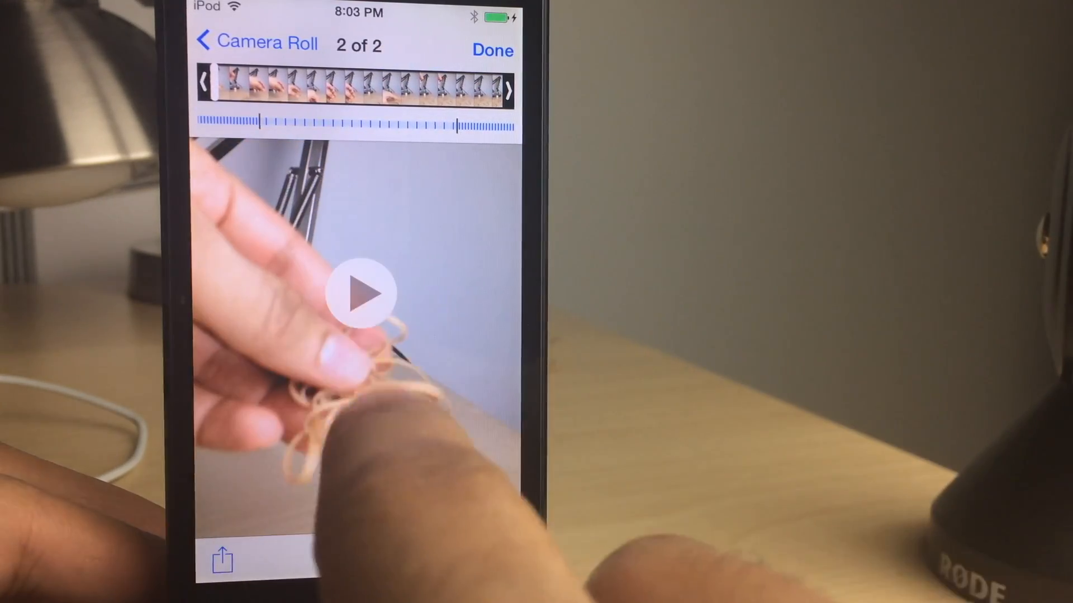
click(361, 293)
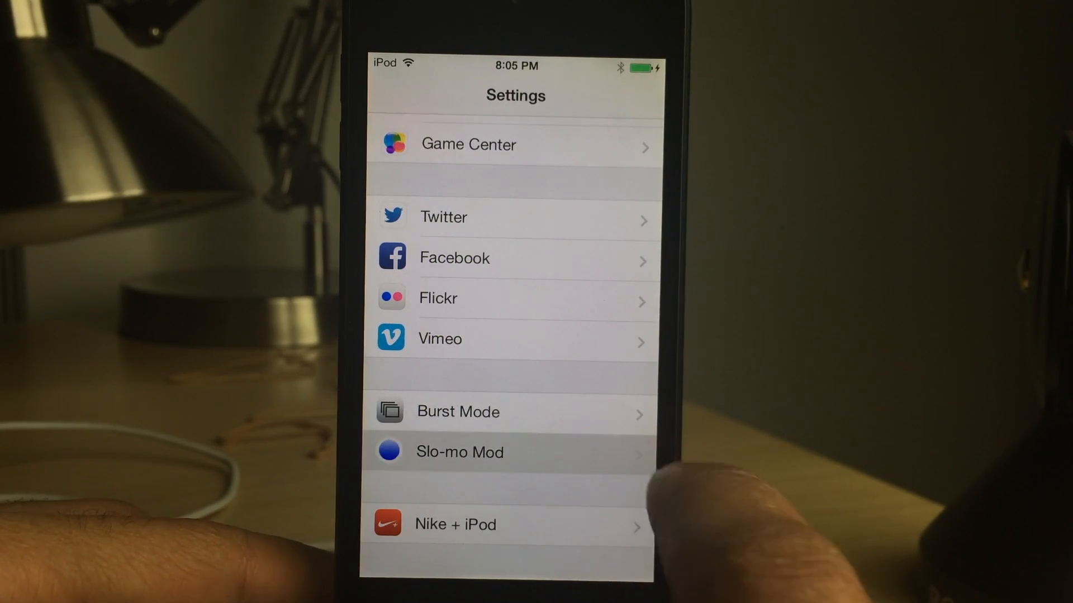
Step: Review Slo-mo Mod preferences: framerate 60, forced slo-mo off, slo-mo enabled, rate 0.25
click(459, 451)
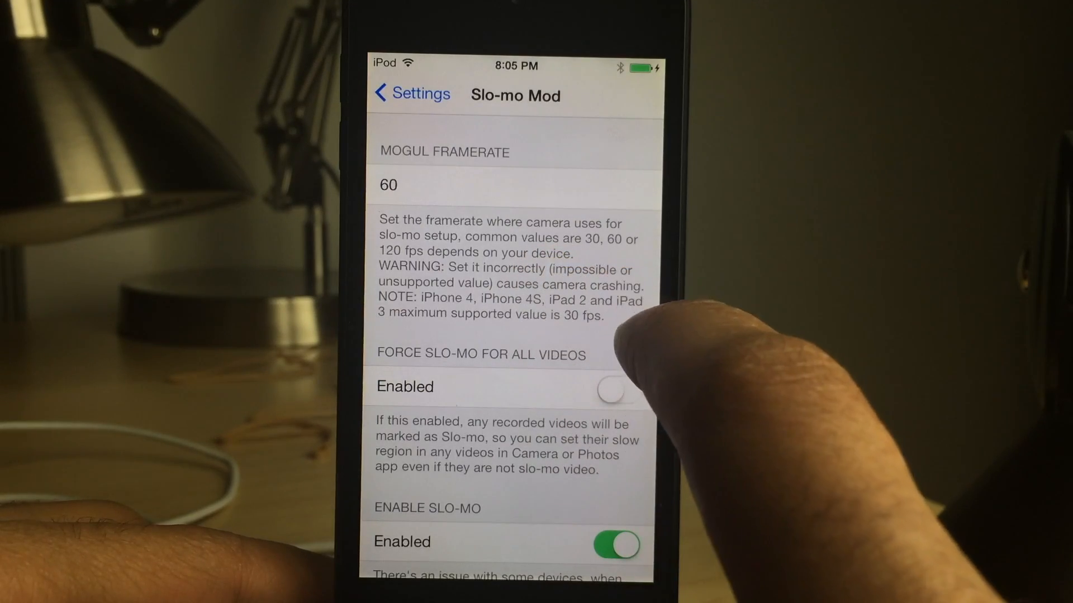
scroll(down, 3)
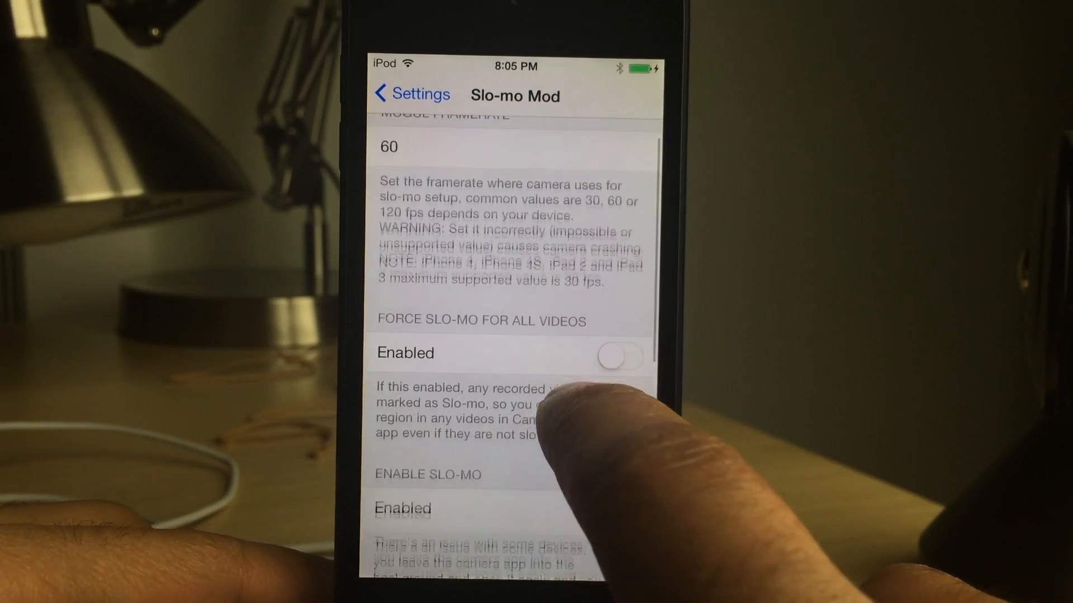
click(619, 427)
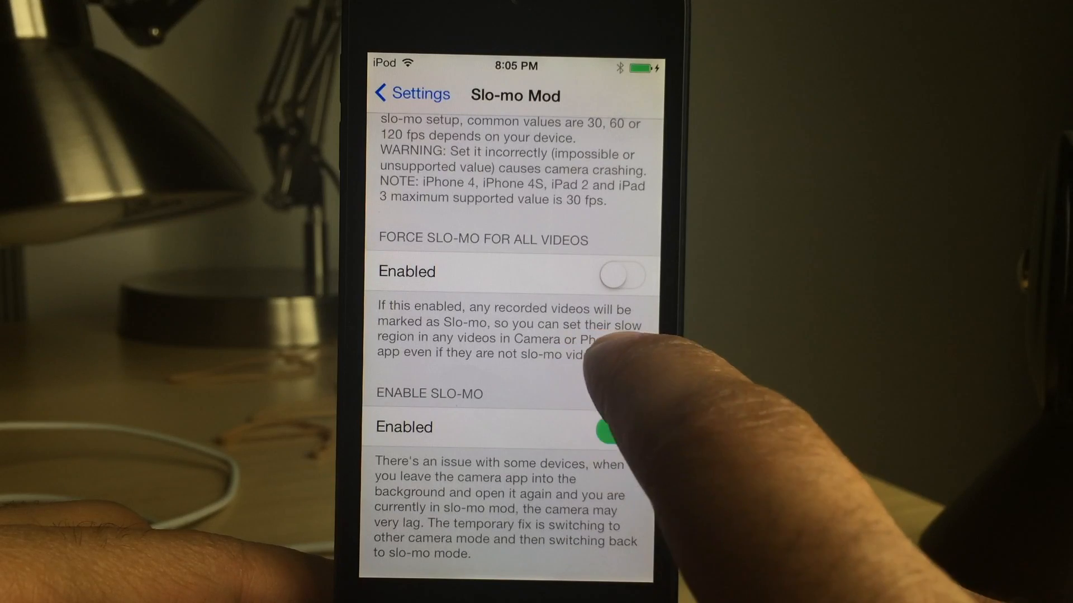
click(619, 427)
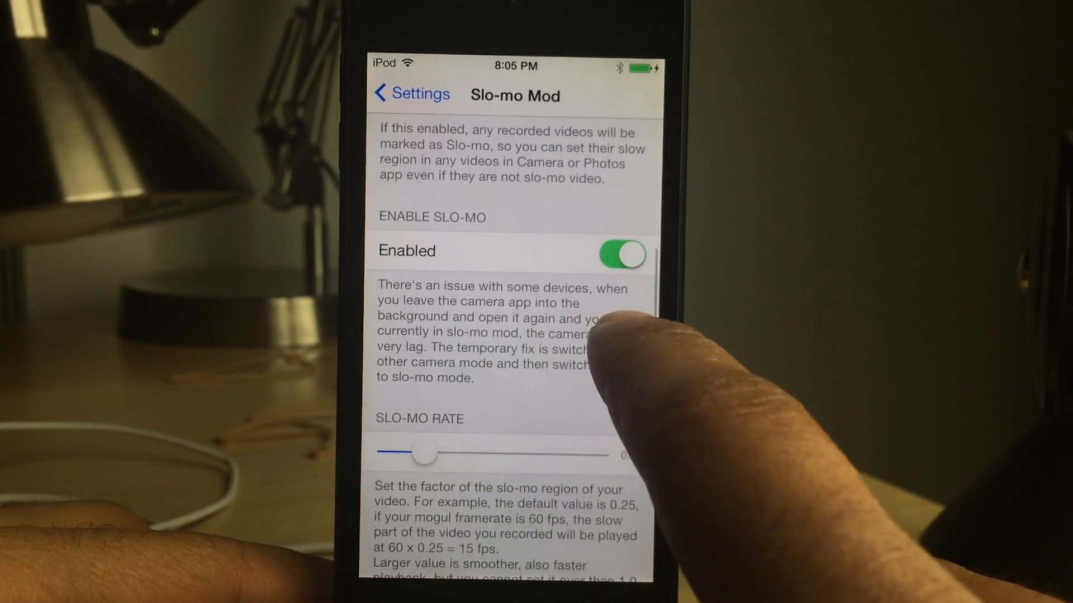
scroll(down, 3)
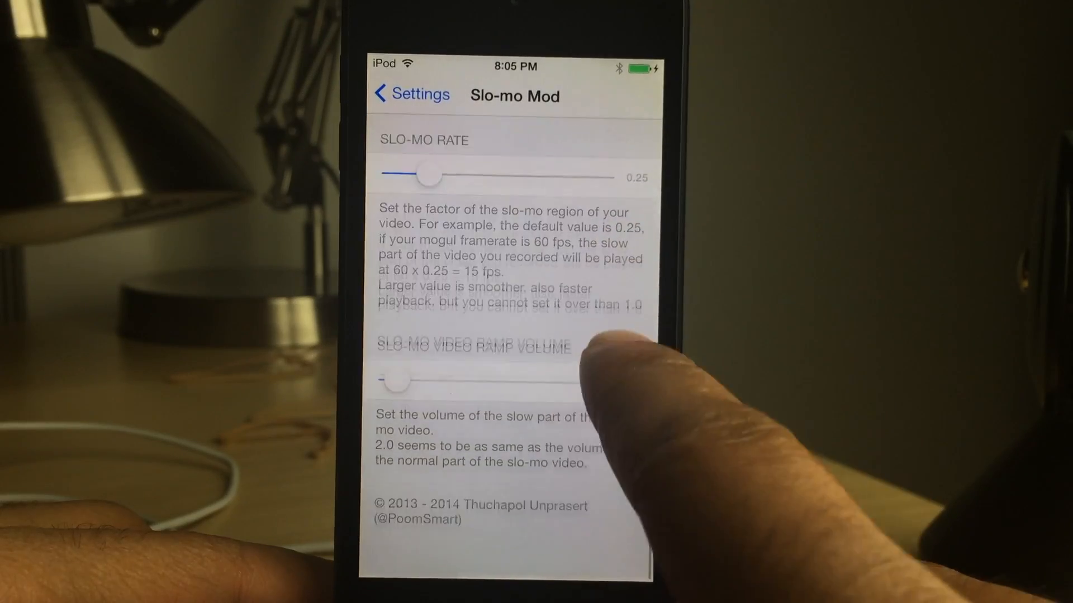
scroll(down, 3)
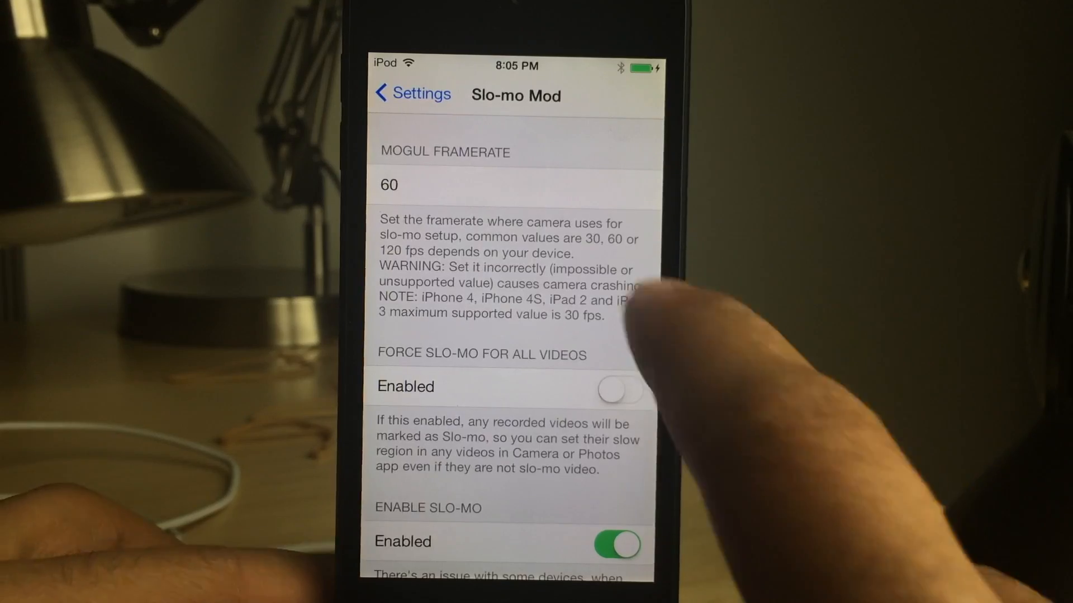
click(445, 184)
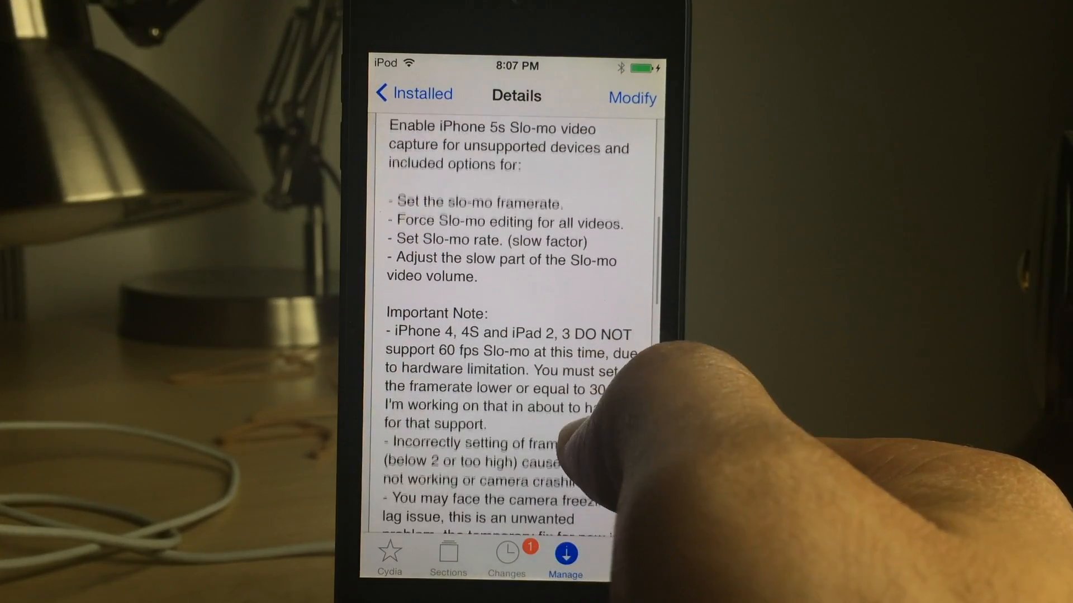
Step: Scroll the Slo-mo Mod Details page through its framerate notes and Burst mode requirement
scroll(down, 3)
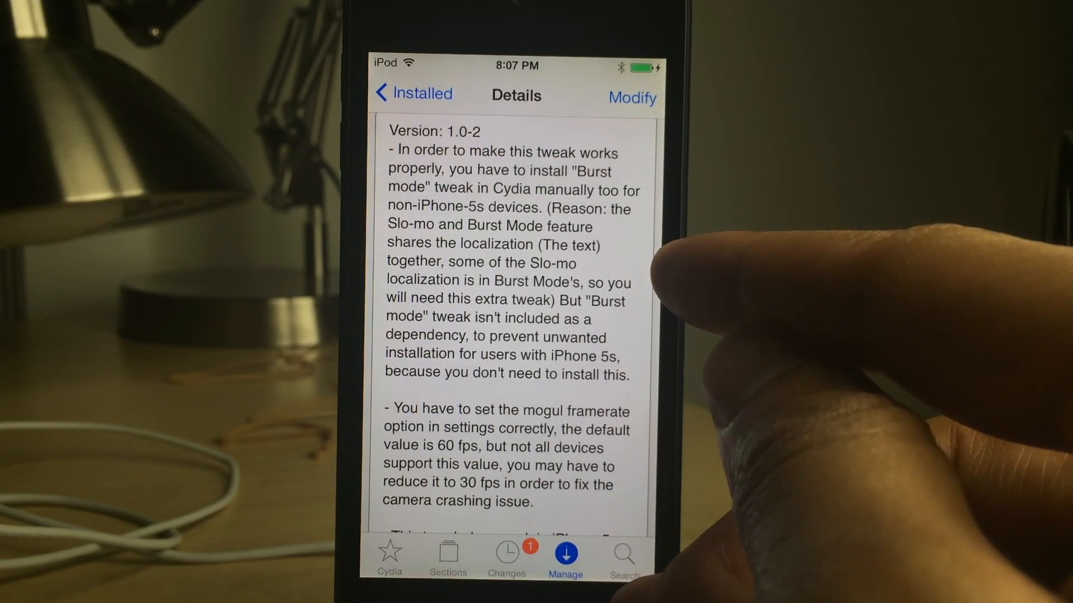
mouse_move(671, 321)
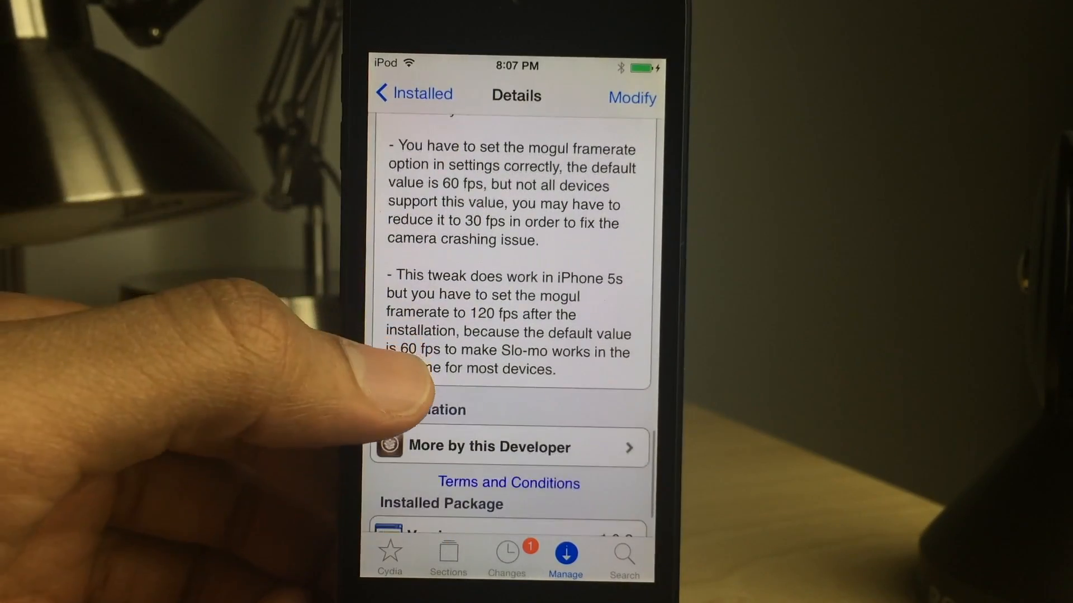
scroll(down, 3)
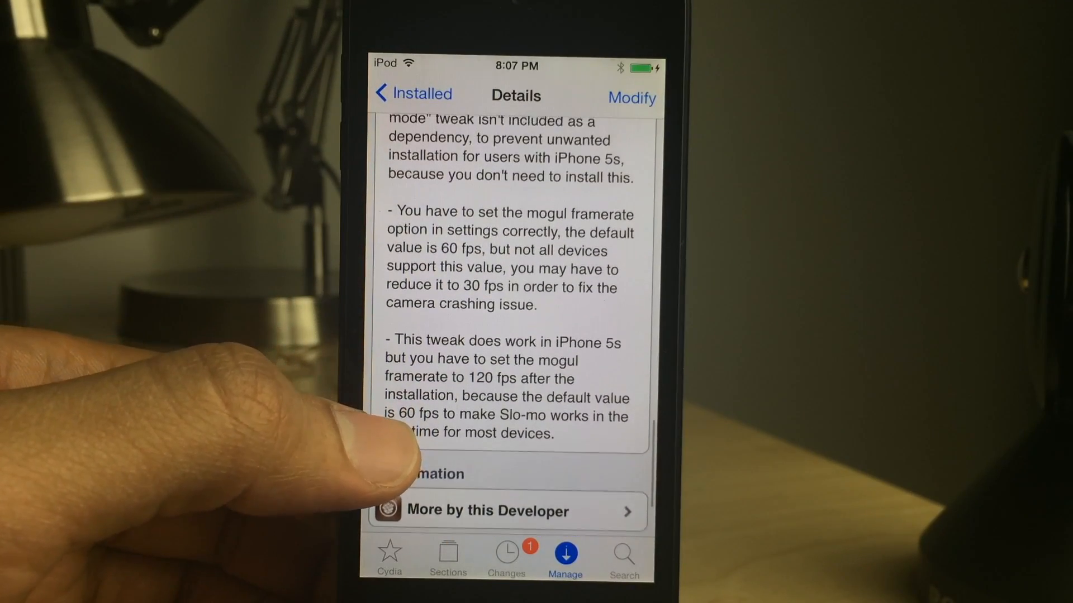